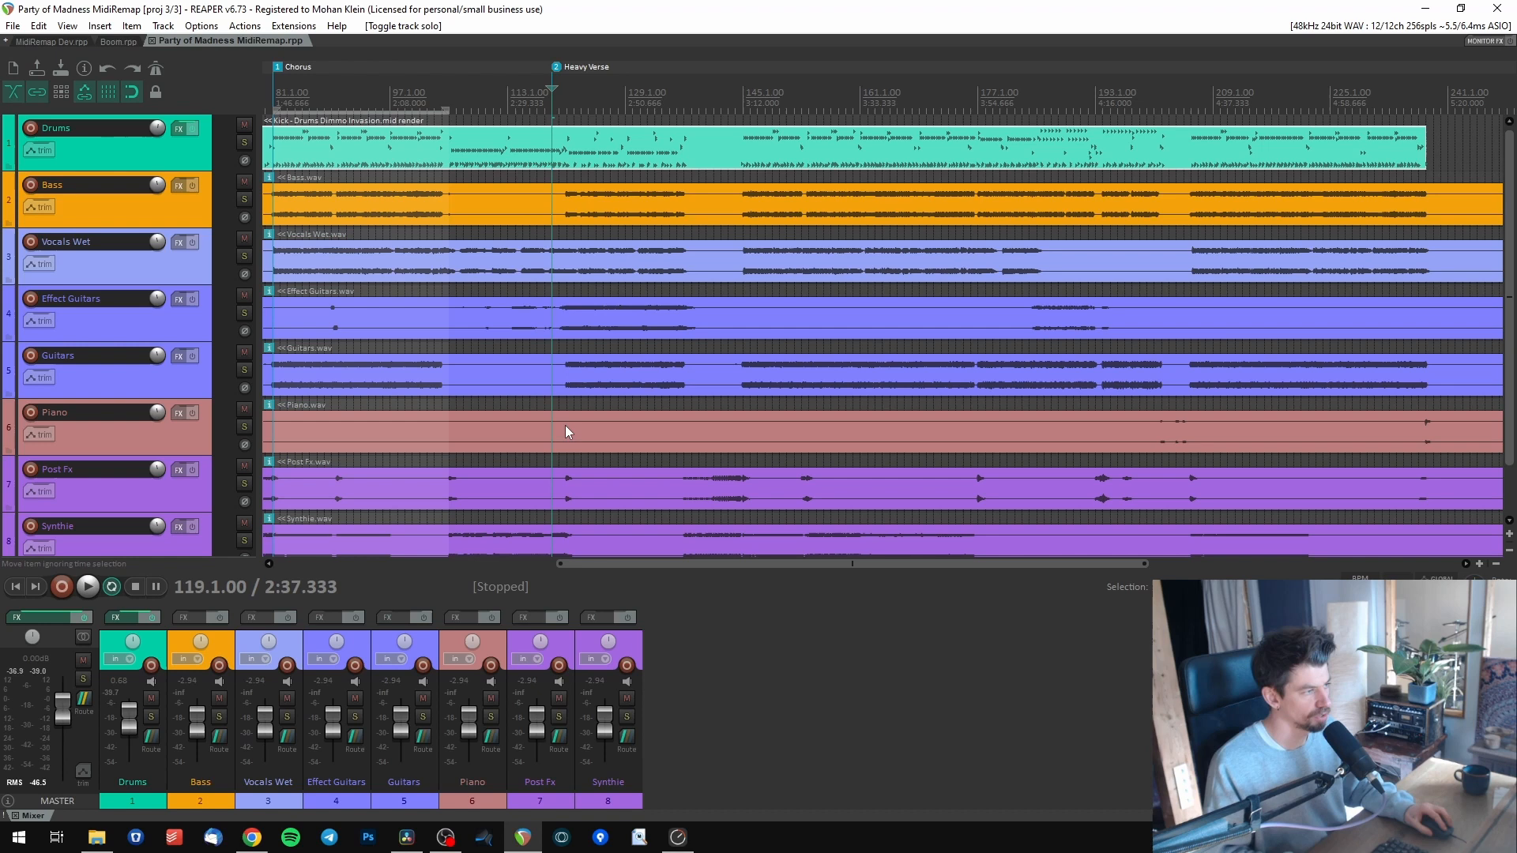
Review the Drums track's current effect chain with Addictive Drums 2 and close it again
click(178, 126)
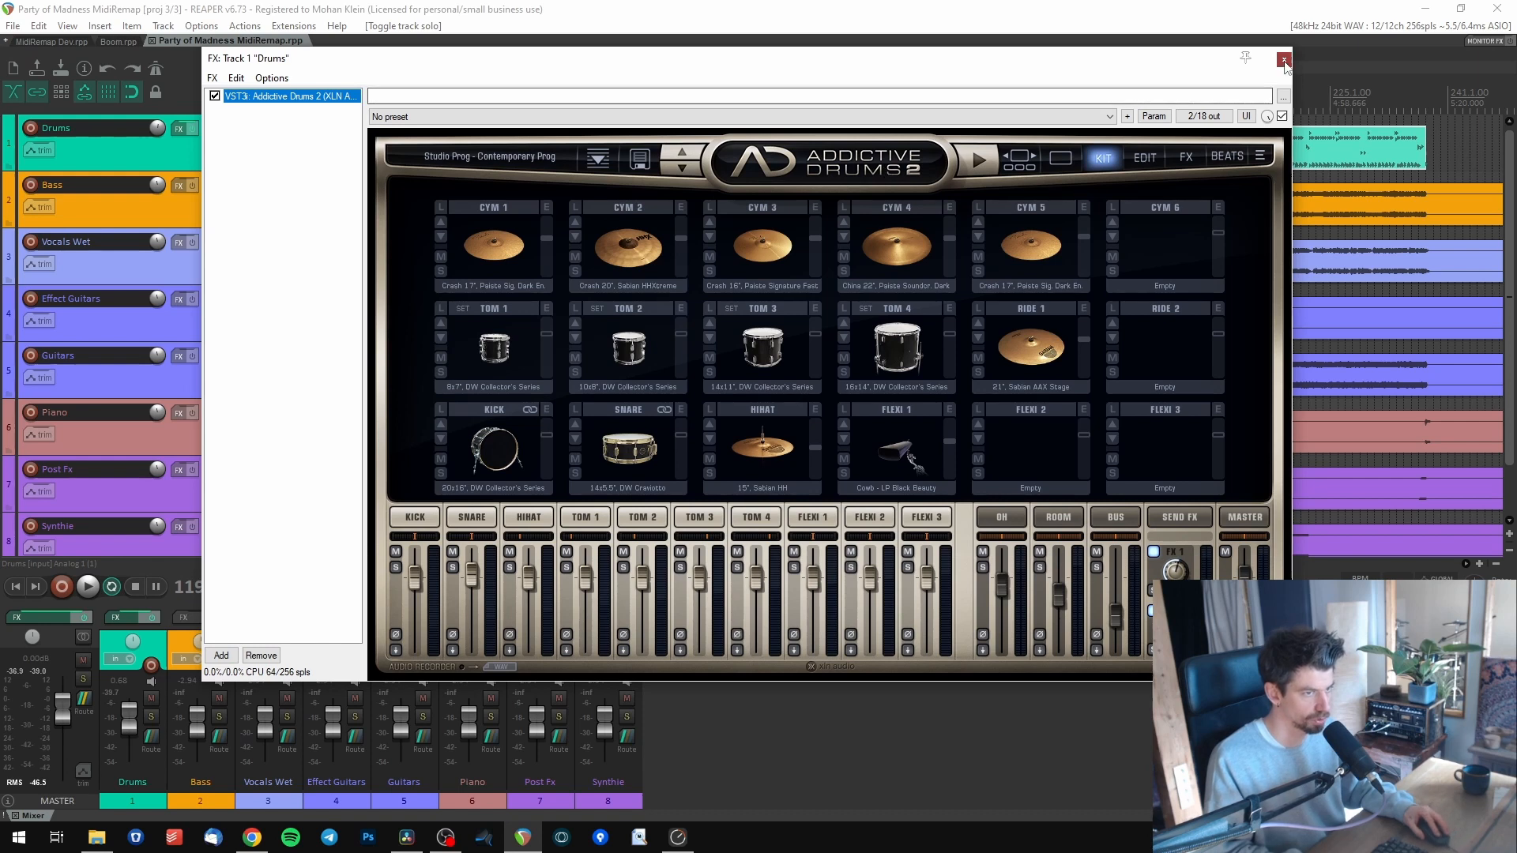
click(1284, 59)
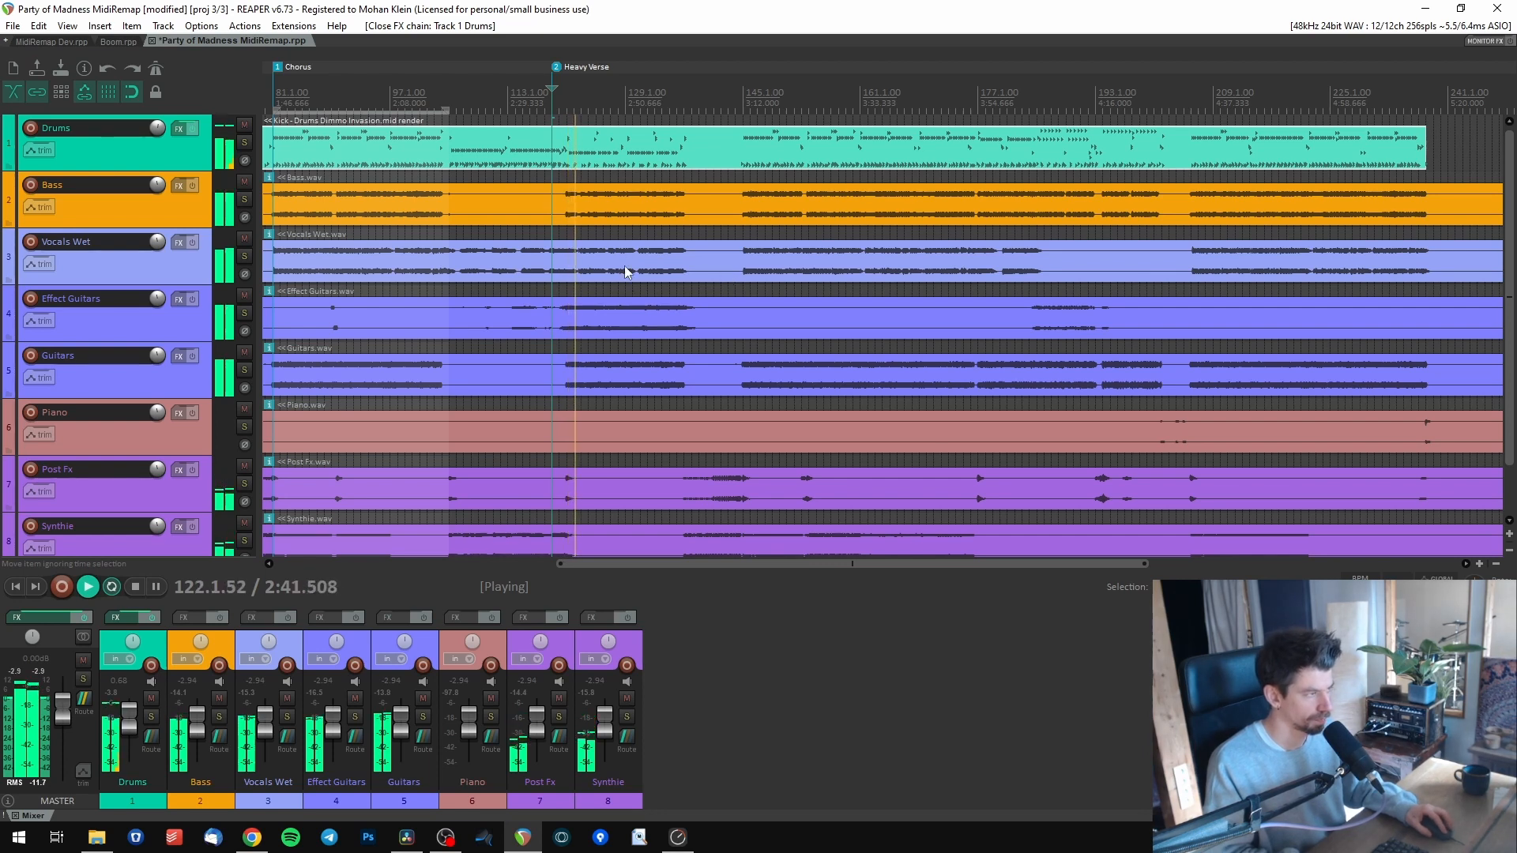
click(243, 142)
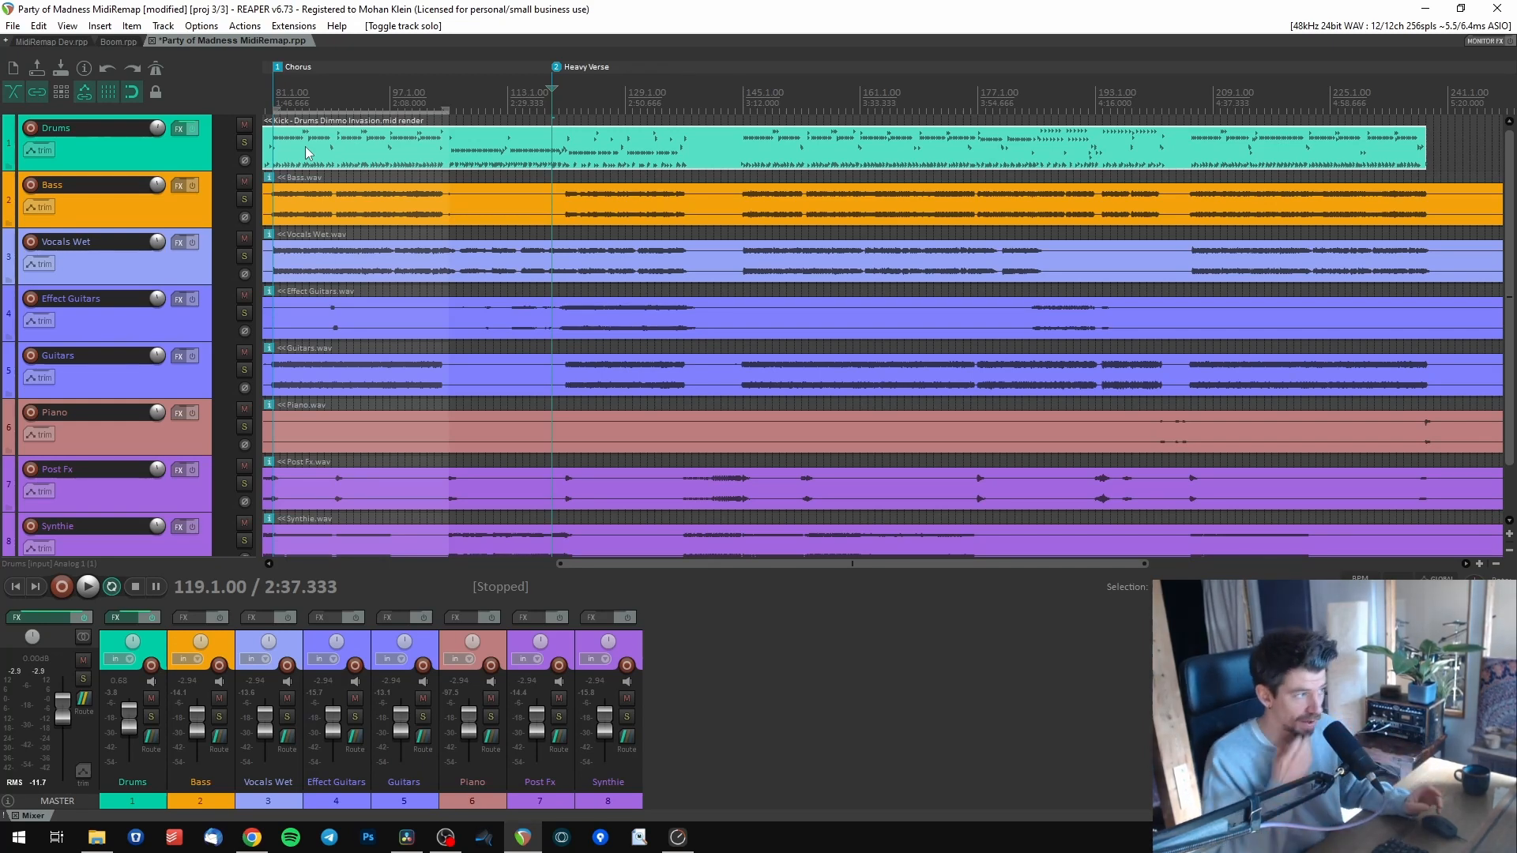
Remove Addictive Drums 2 from the Drums chain and browse the instrument list for Kontakt
click(179, 127)
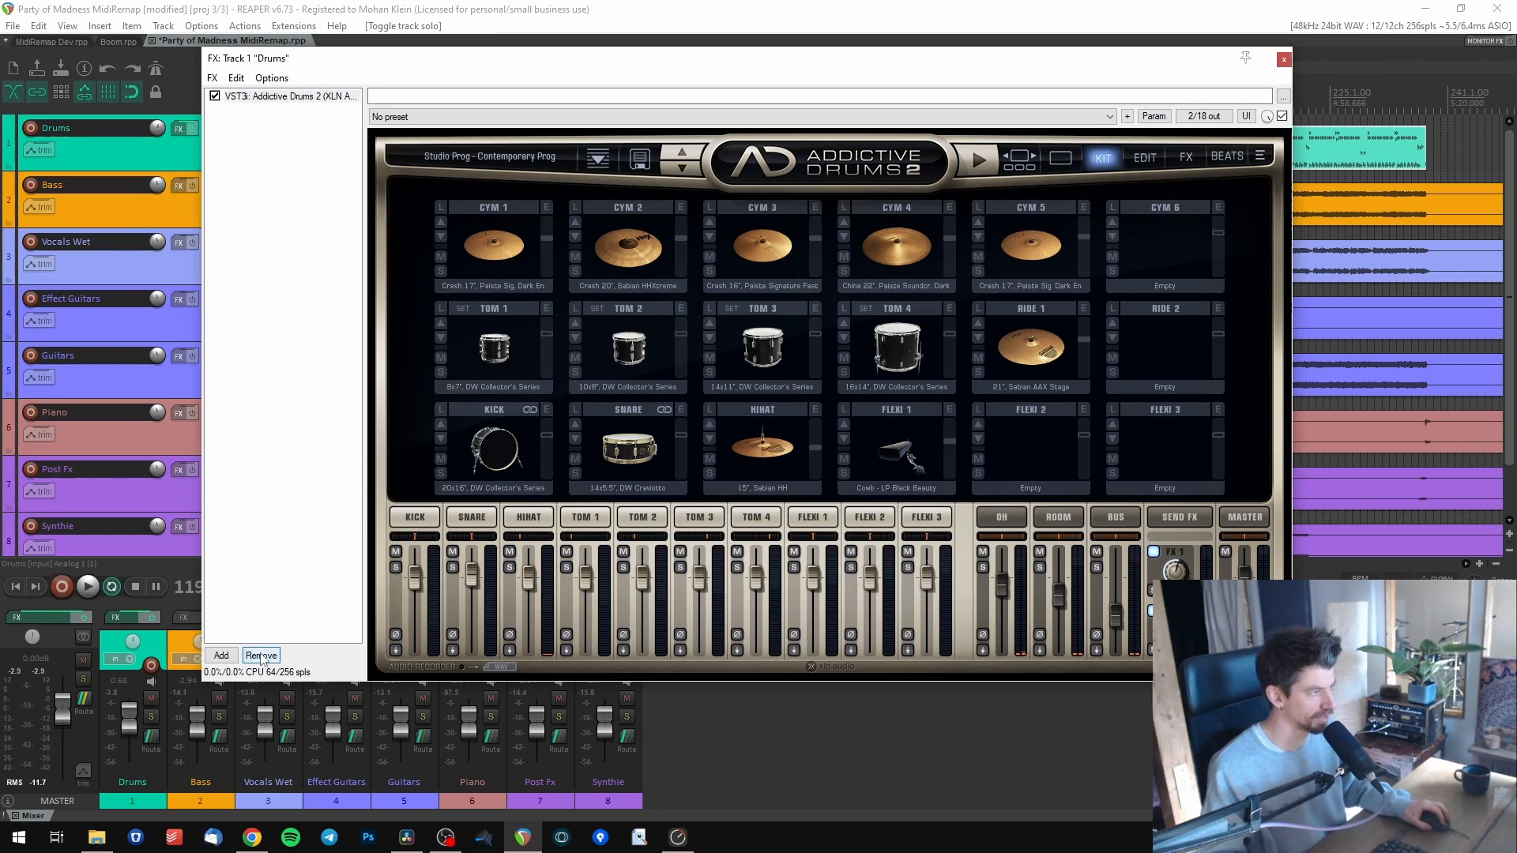
click(261, 655)
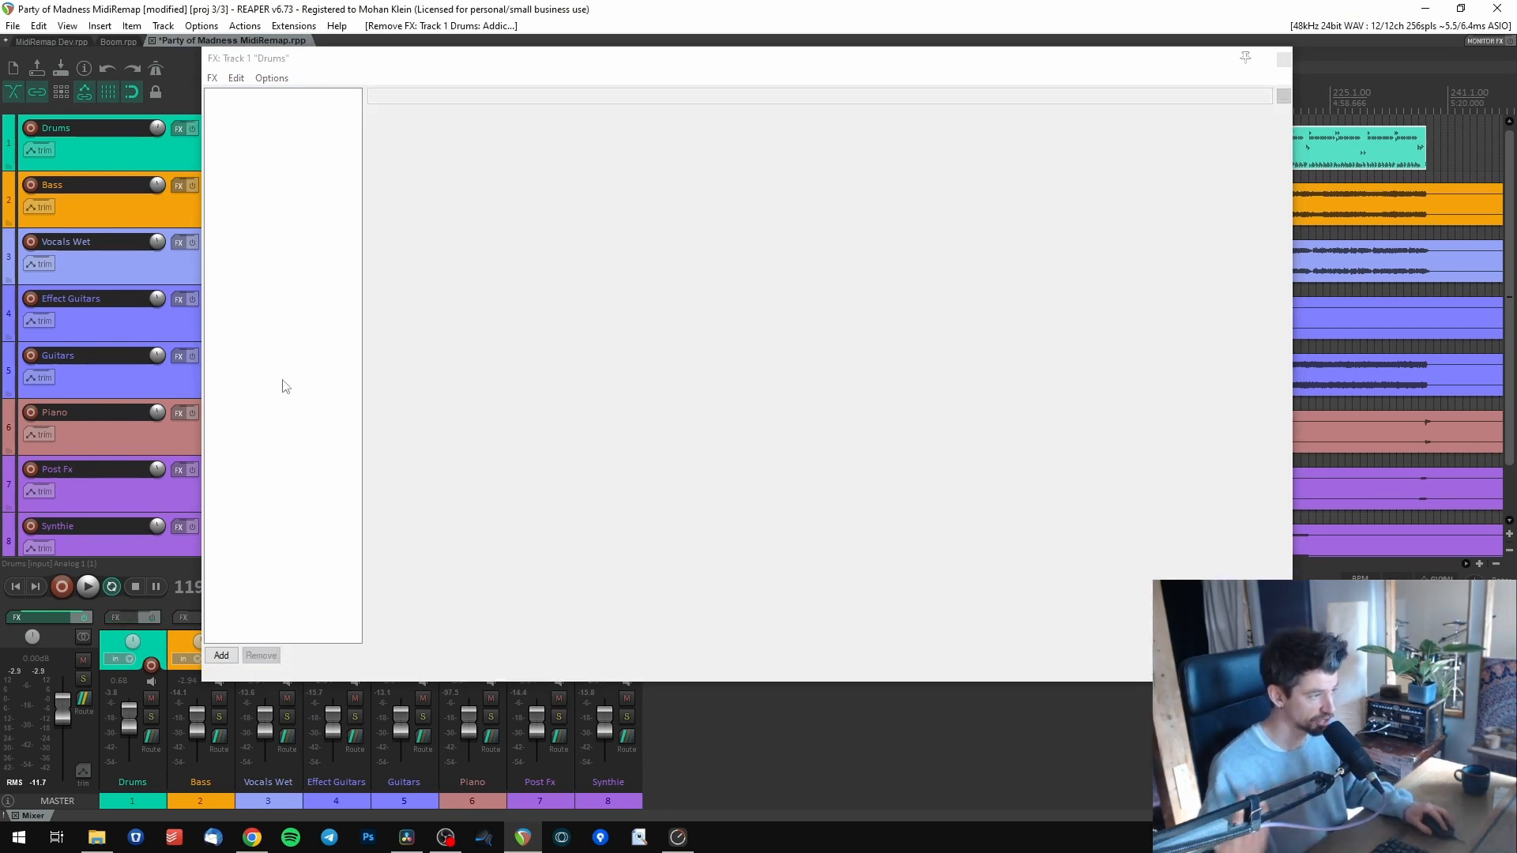
click(221, 654)
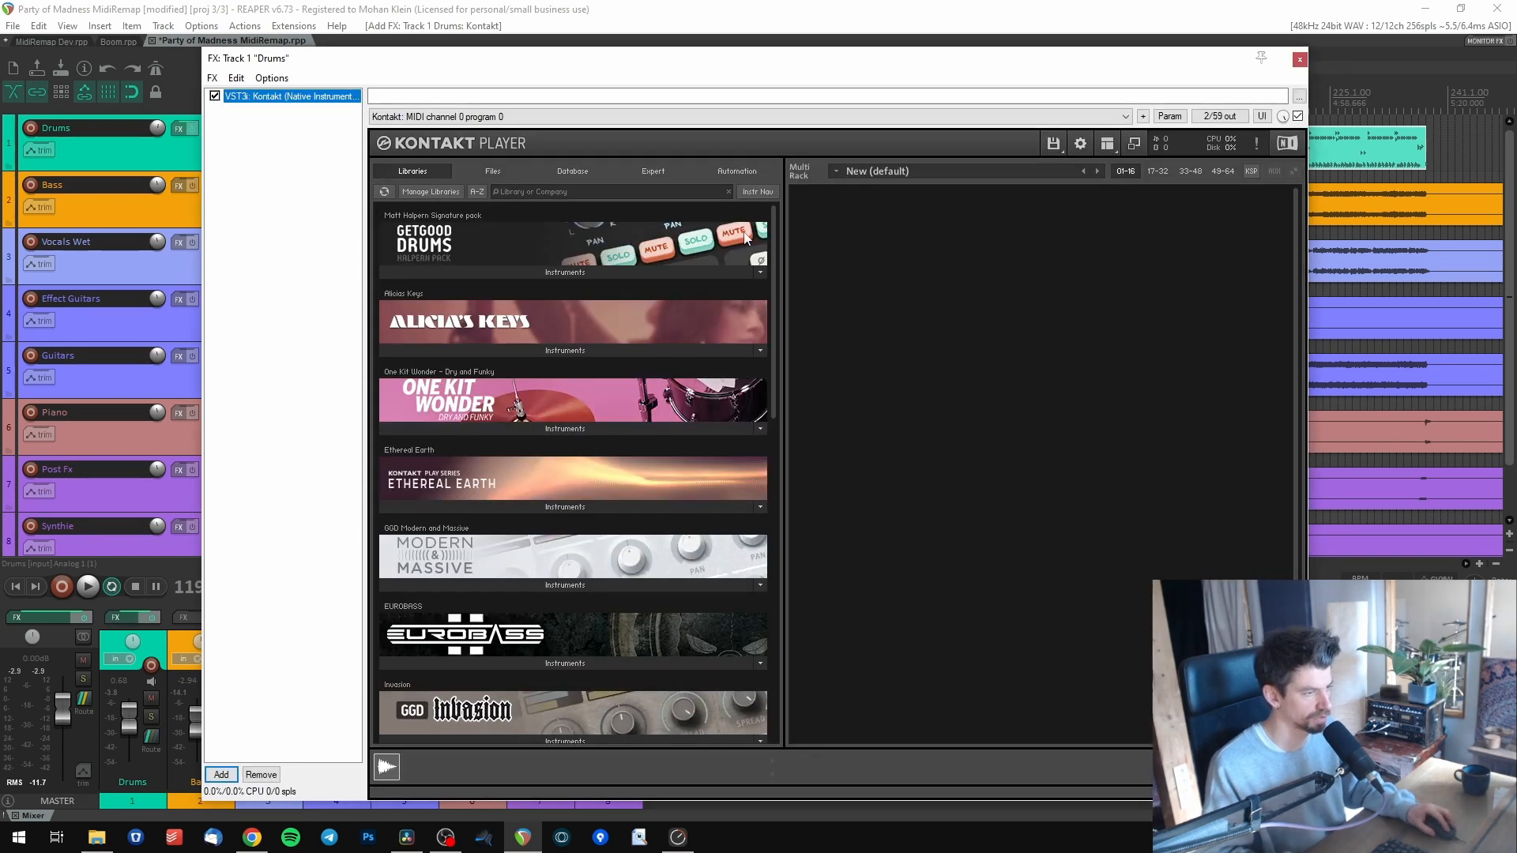
scroll(down, 3)
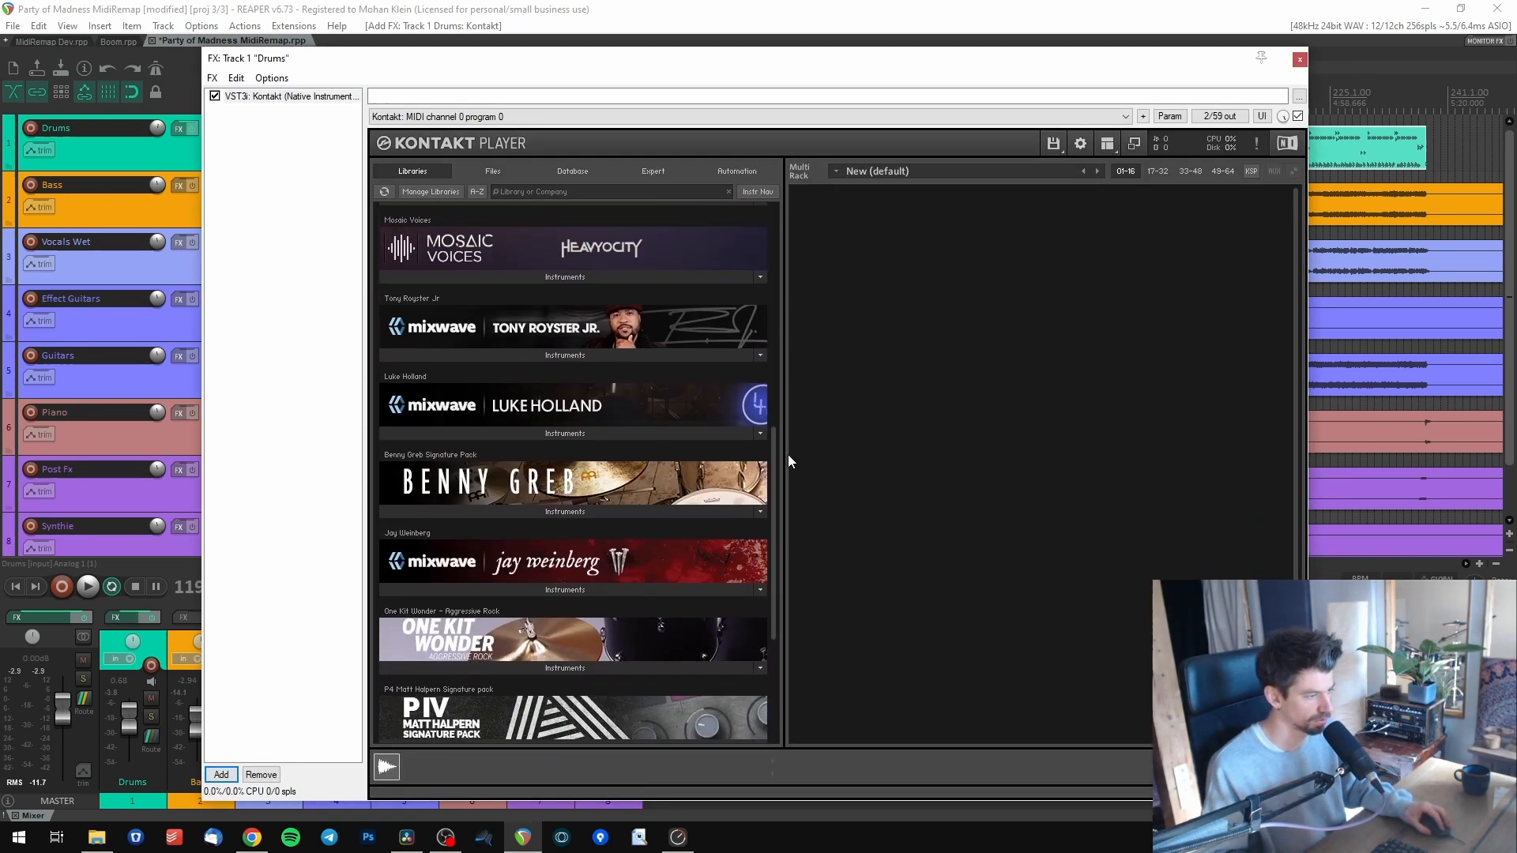
scroll(down, 3)
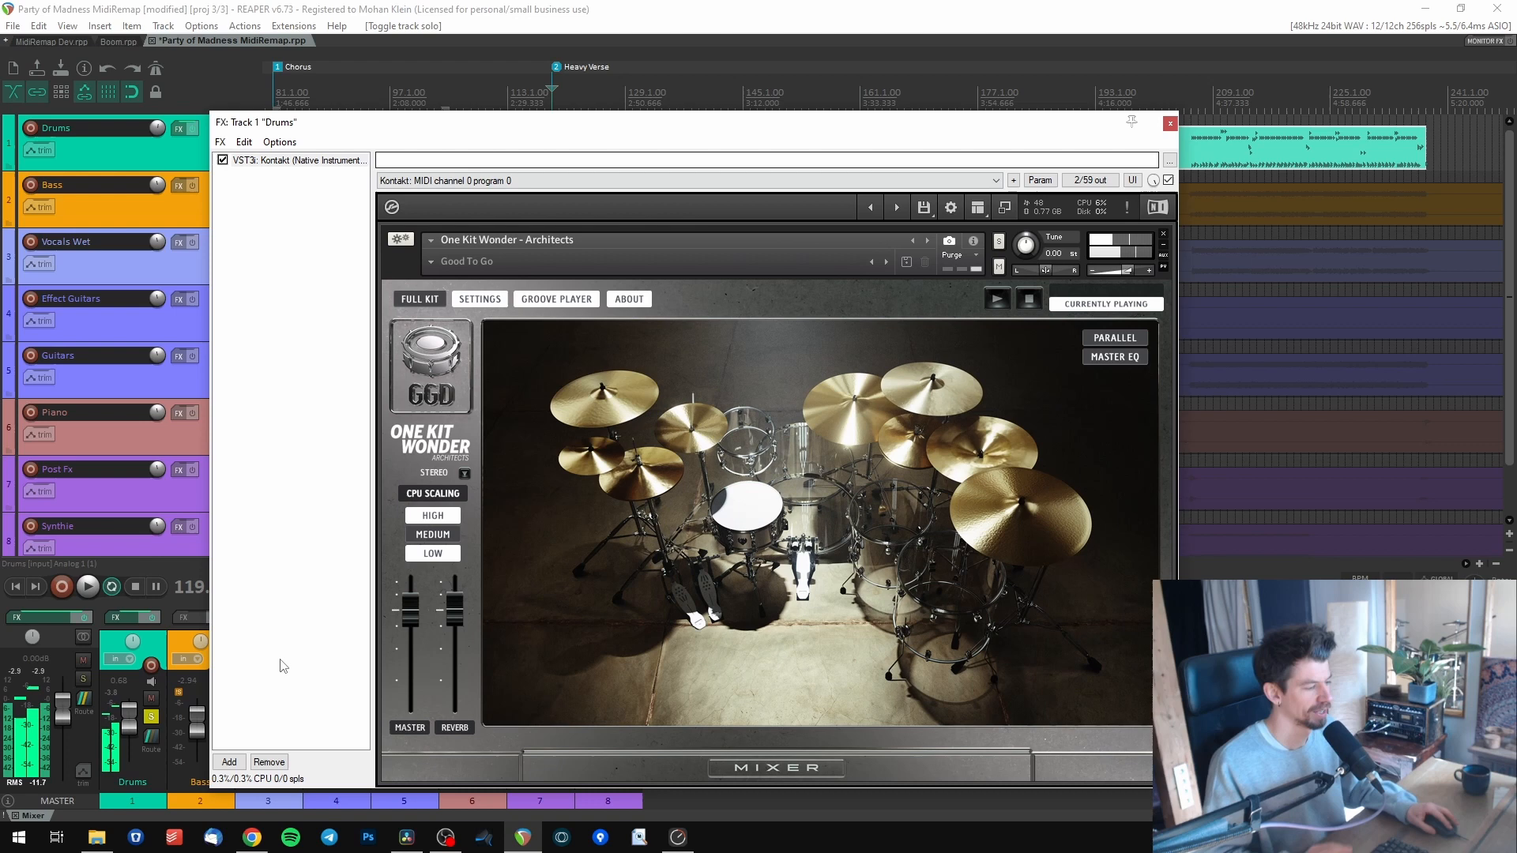
Add MidiRemap ahead of Kontakt in the Drums chain and bring up its source drum library list
click(228, 762)
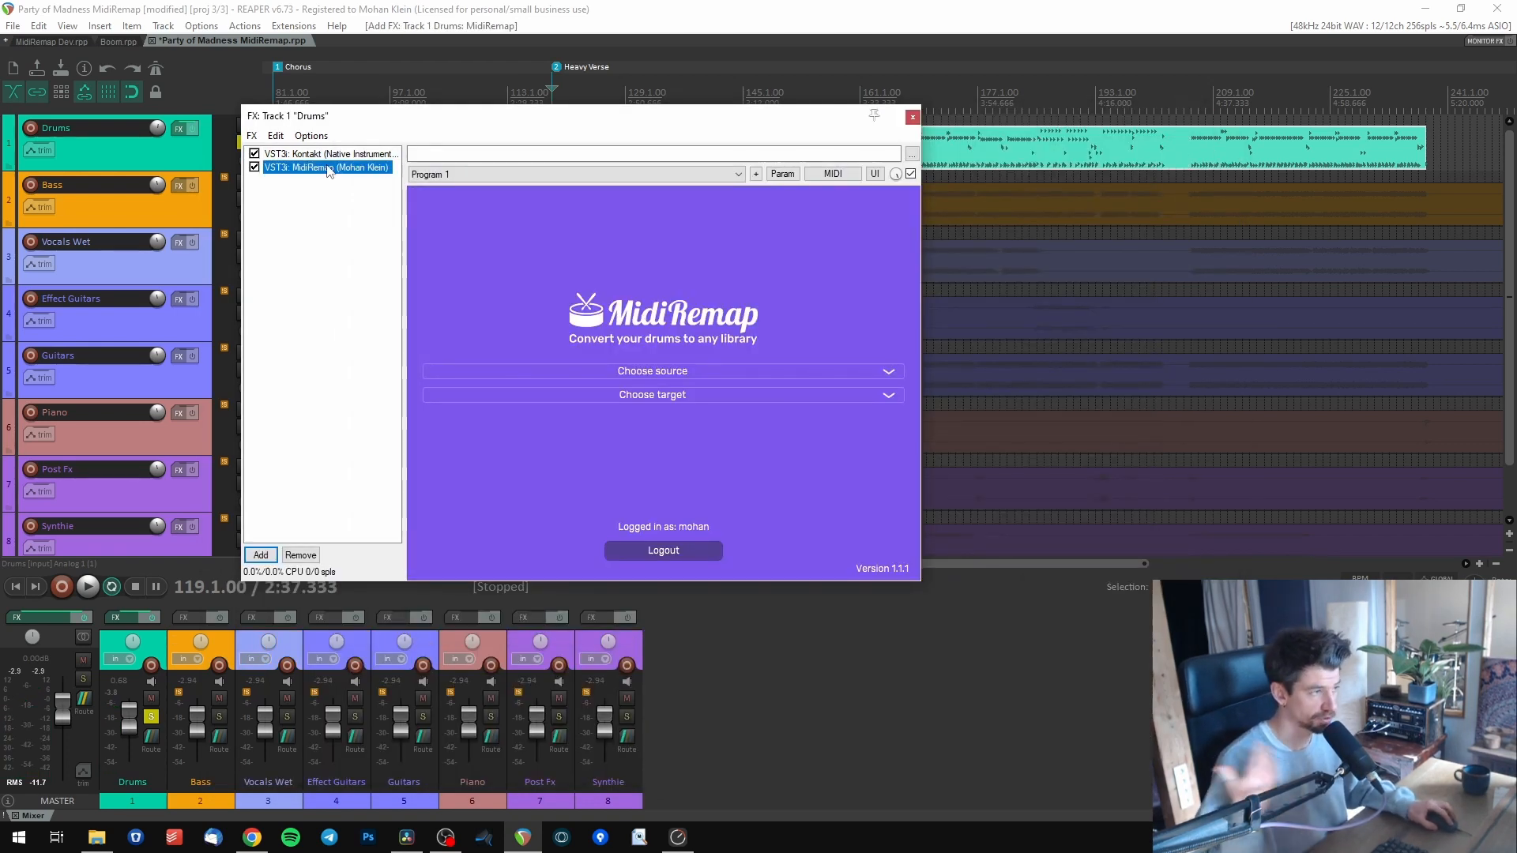
drag(326, 166, 326, 153)
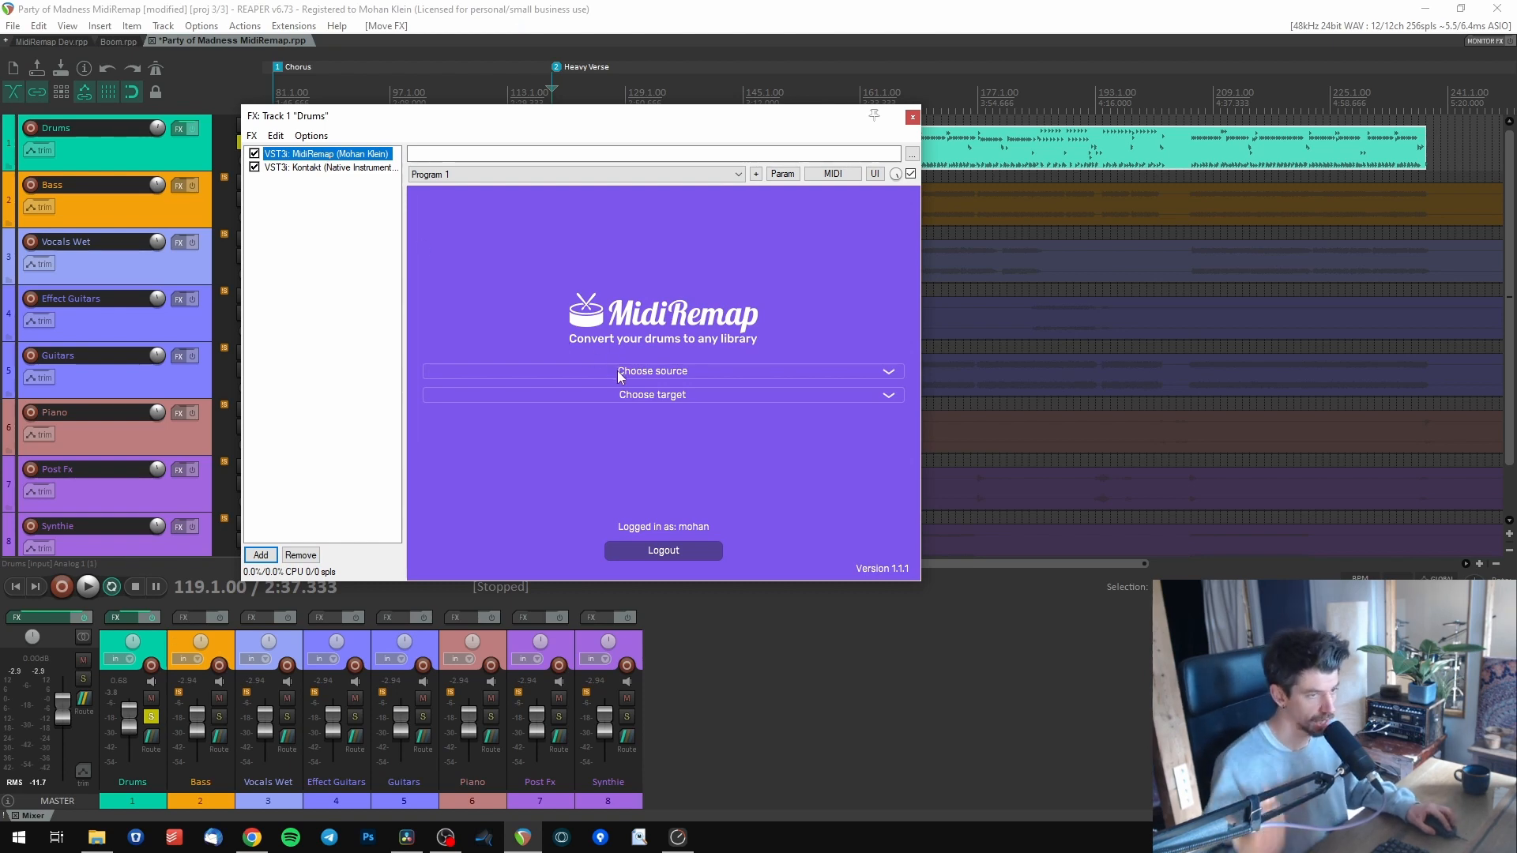
click(652, 369)
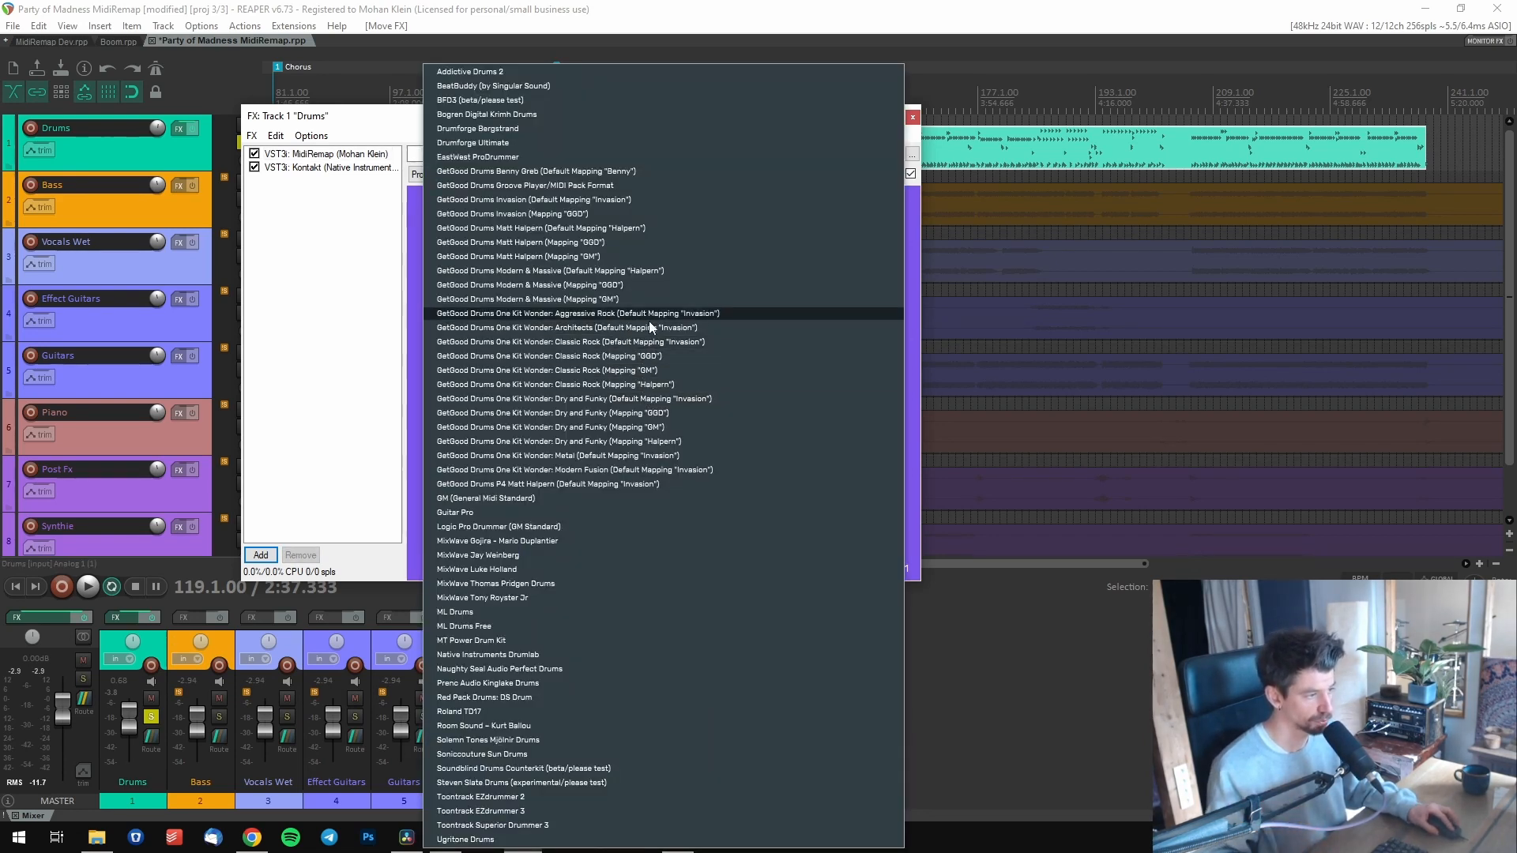
mouse_move(653, 327)
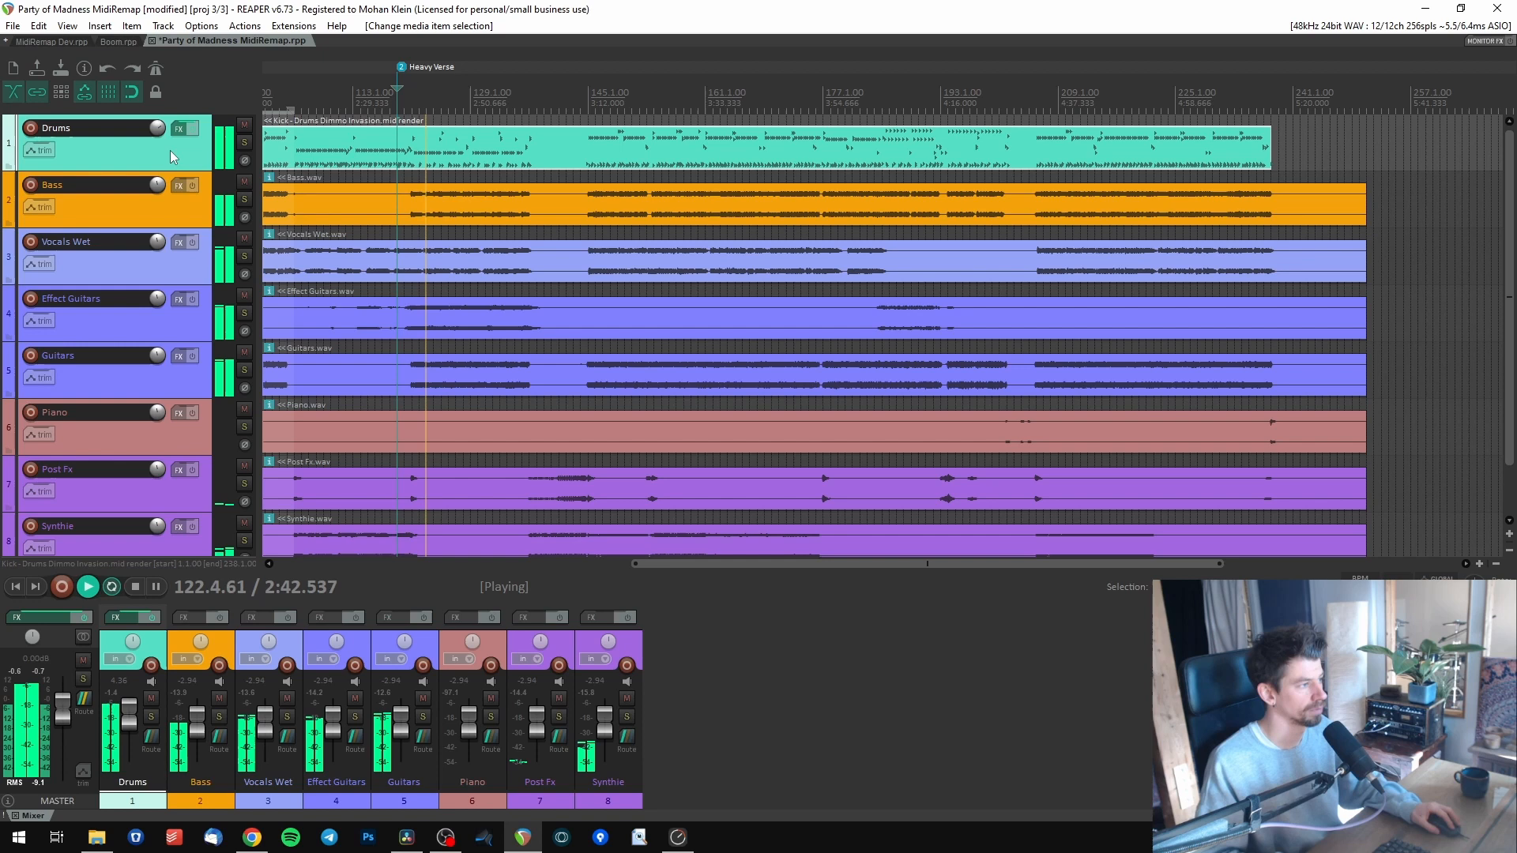
Solo the Drums track and audition the part through the new Kontakt chain
click(245, 142)
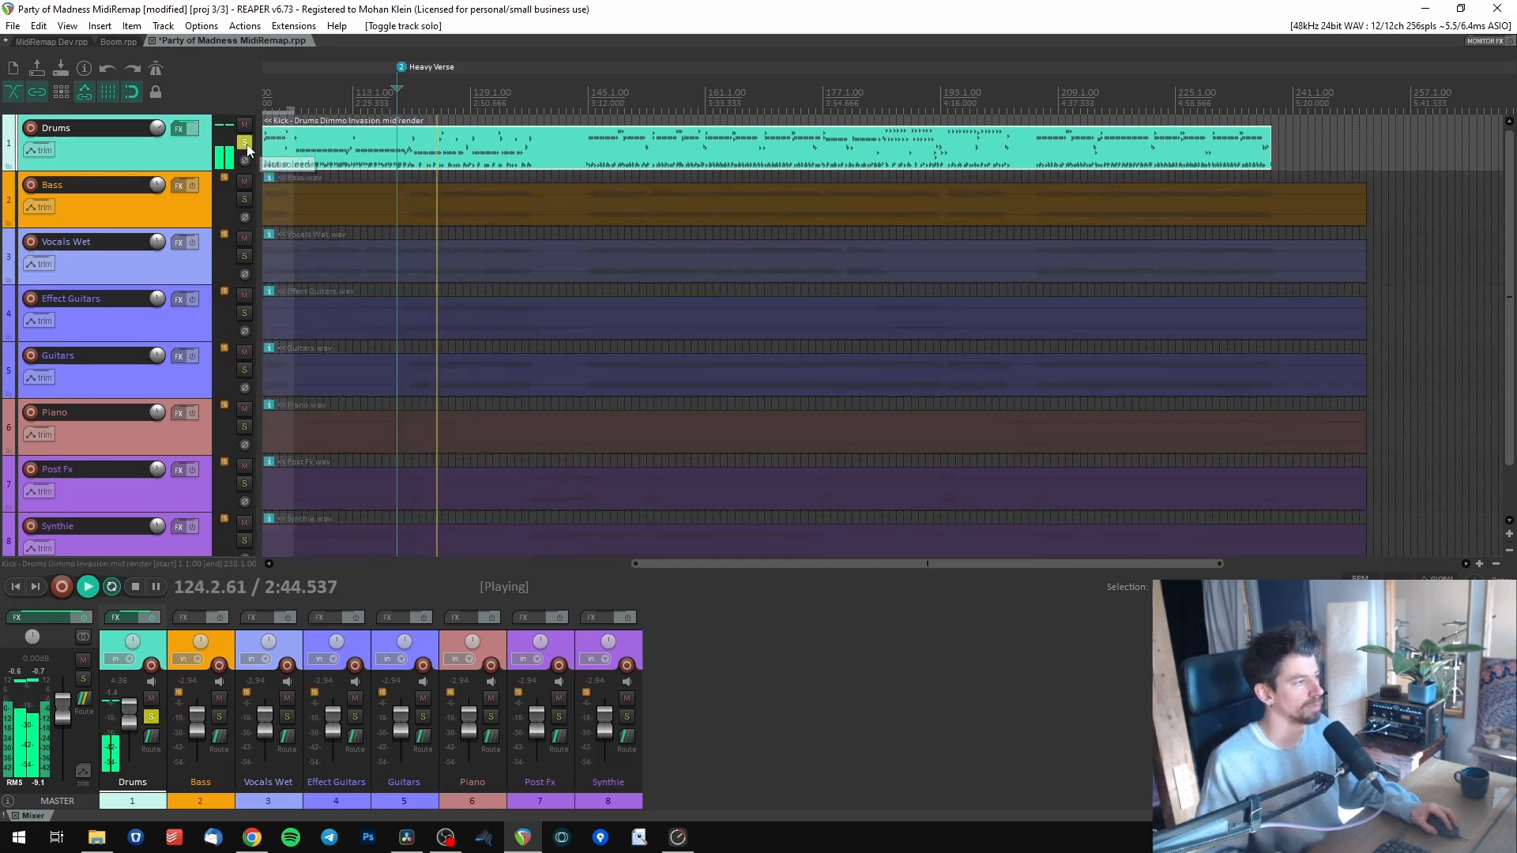
click(245, 143)
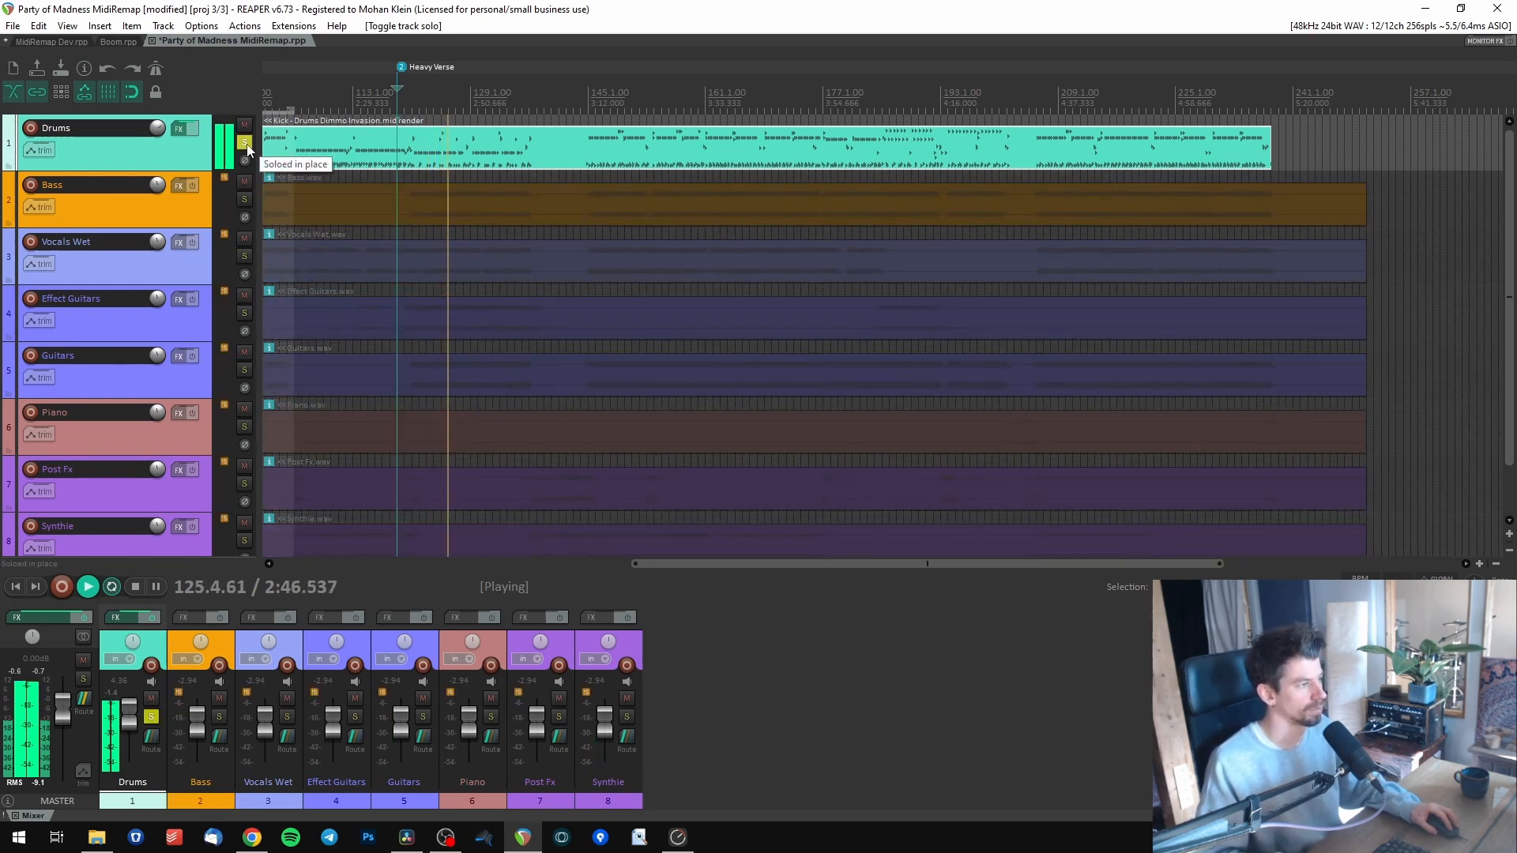
click(131, 587)
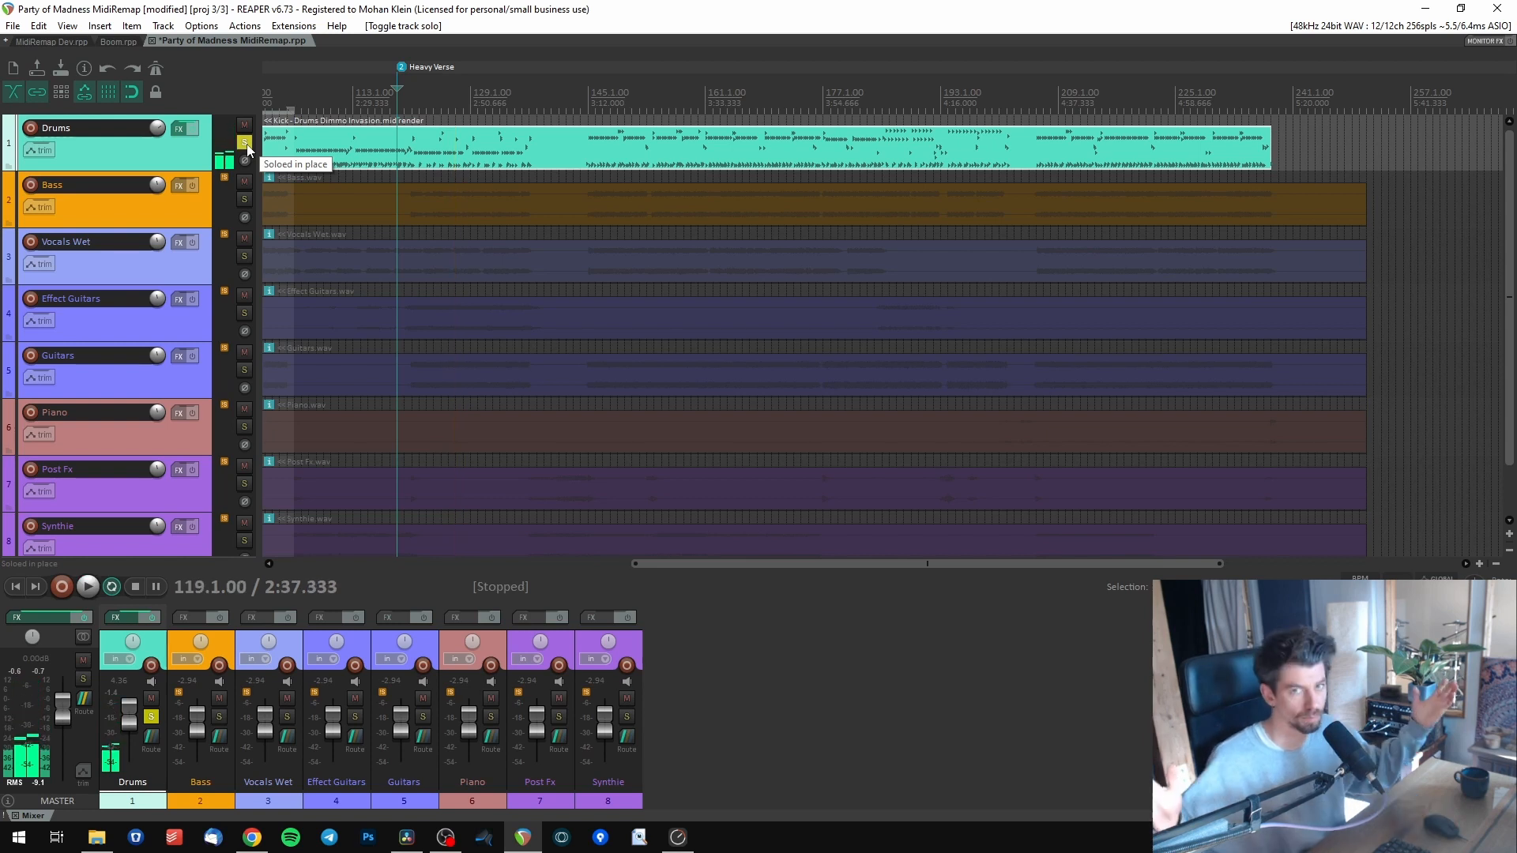
click(244, 142)
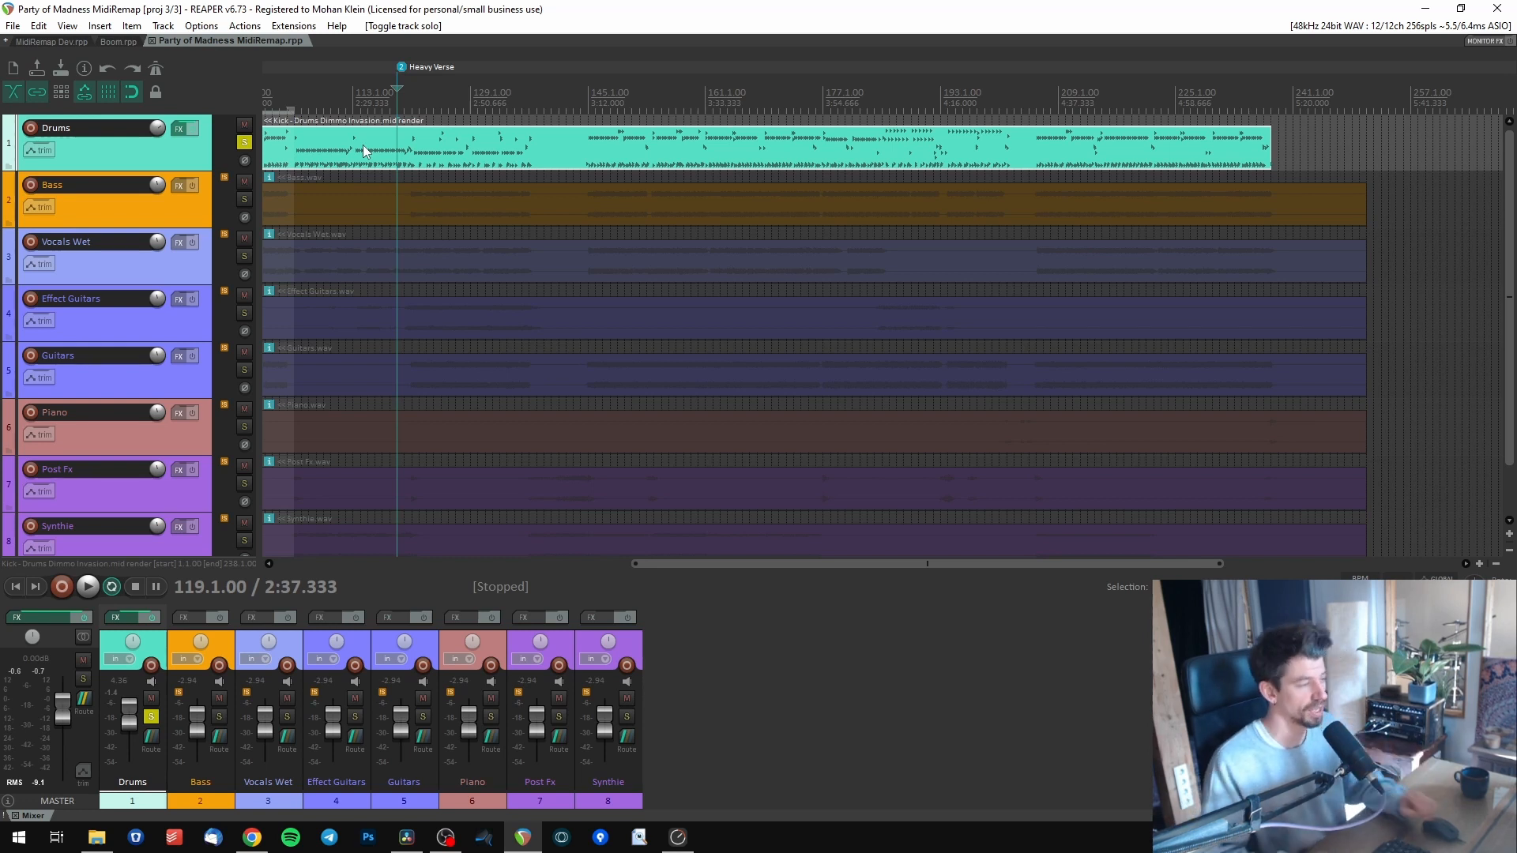
mouse_move(386, 152)
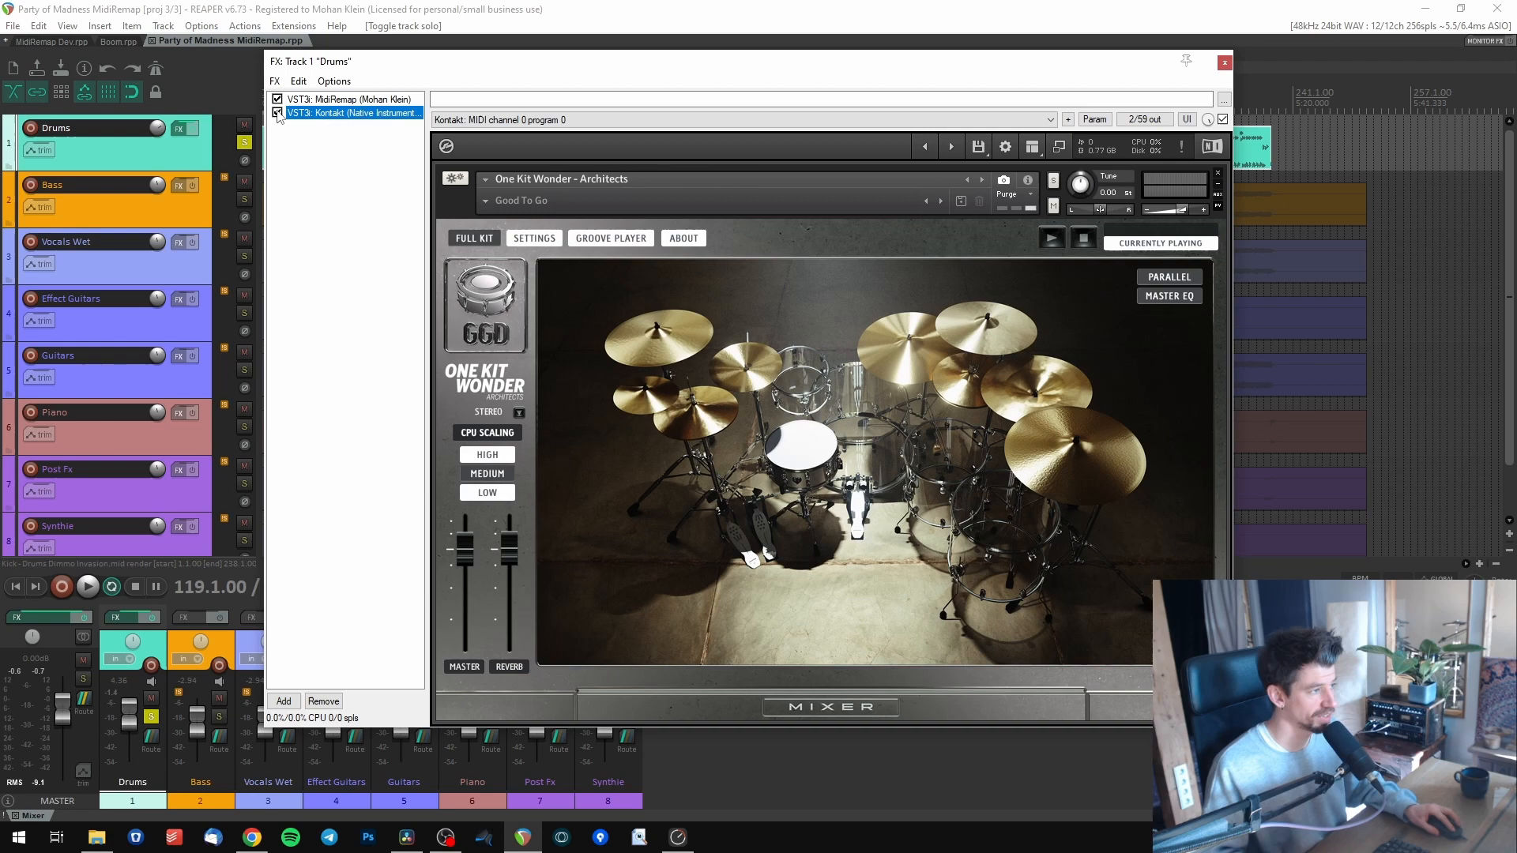
Bypass Kontakt and render the drum item's remapped MIDI as a new take
click(278, 112)
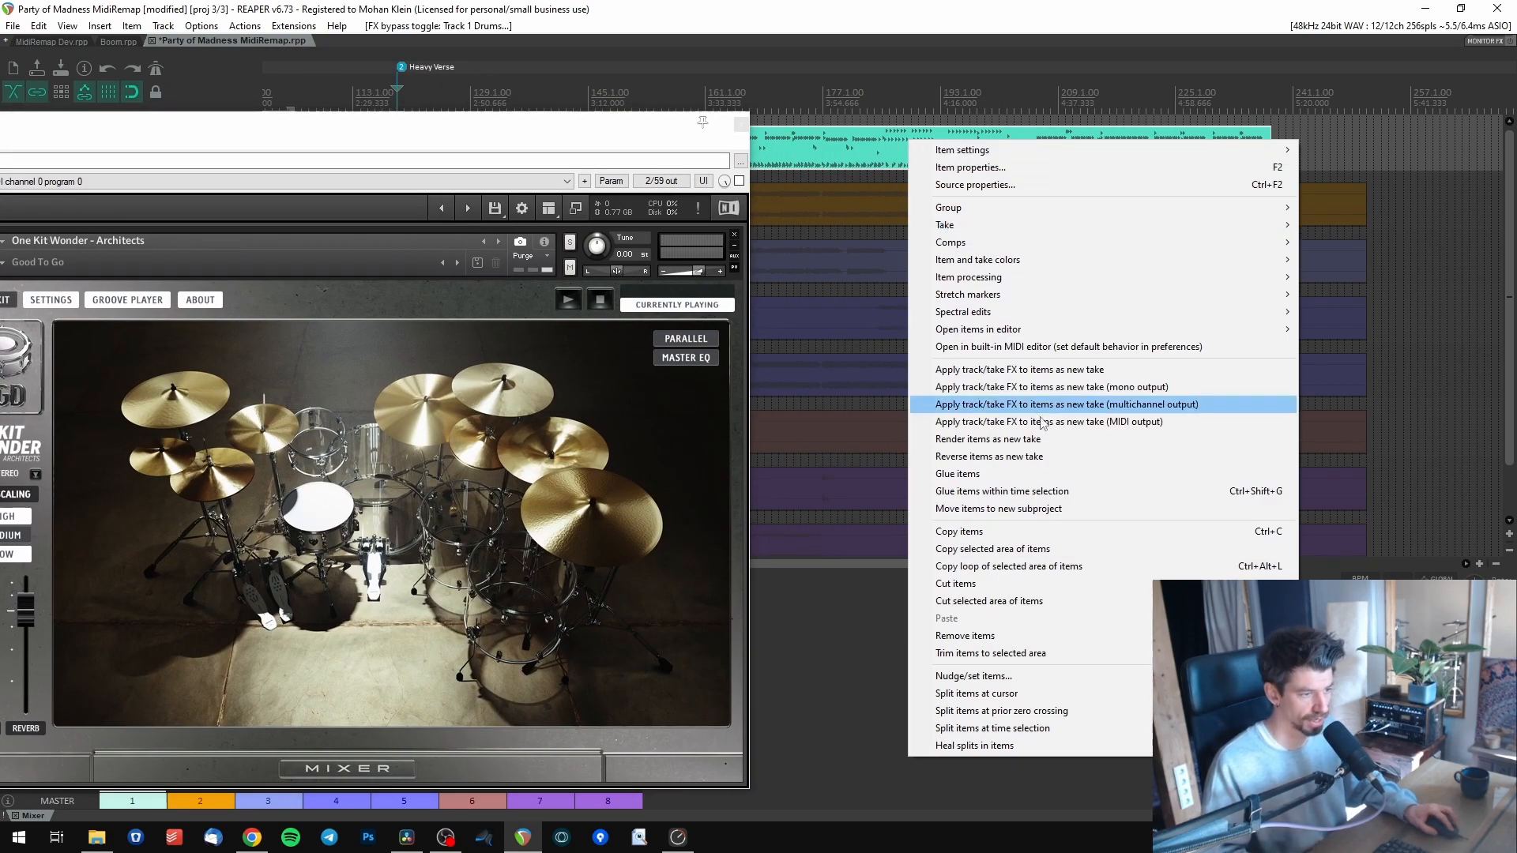
mouse_move(1046, 422)
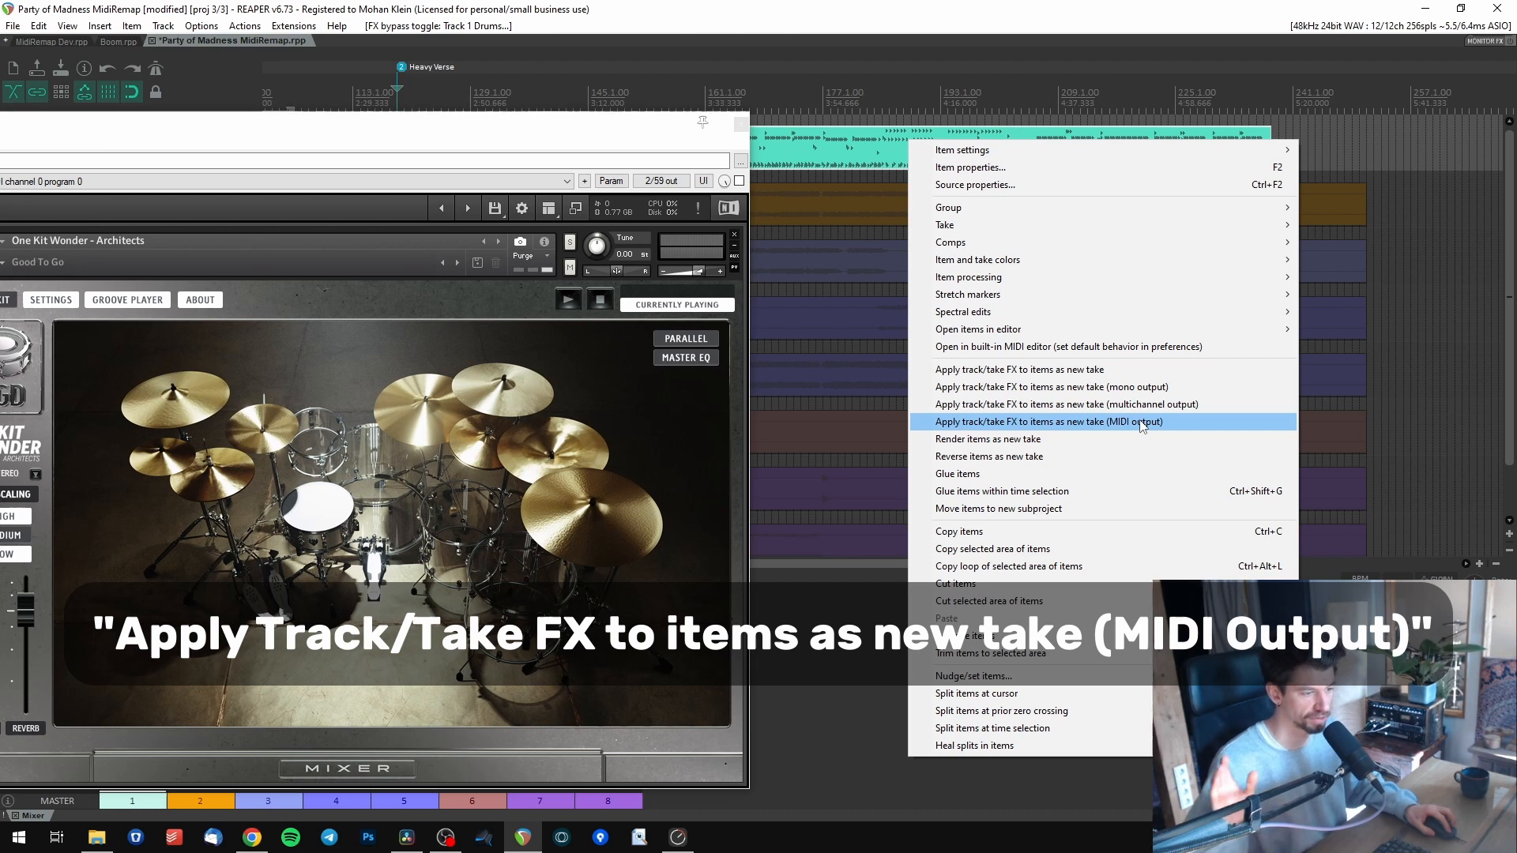
mouse_move(1169, 425)
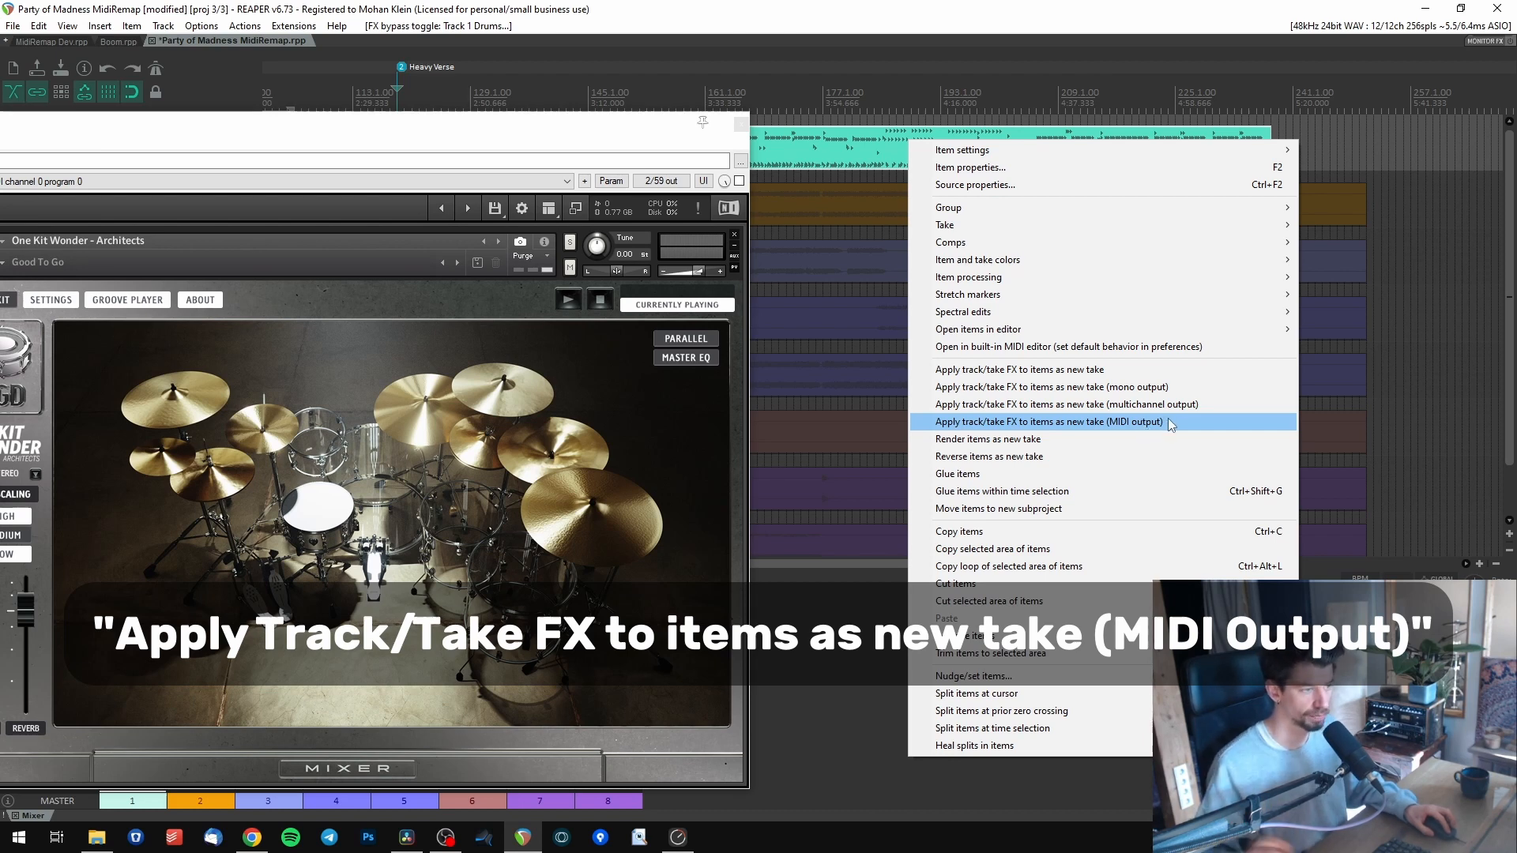
click(1047, 420)
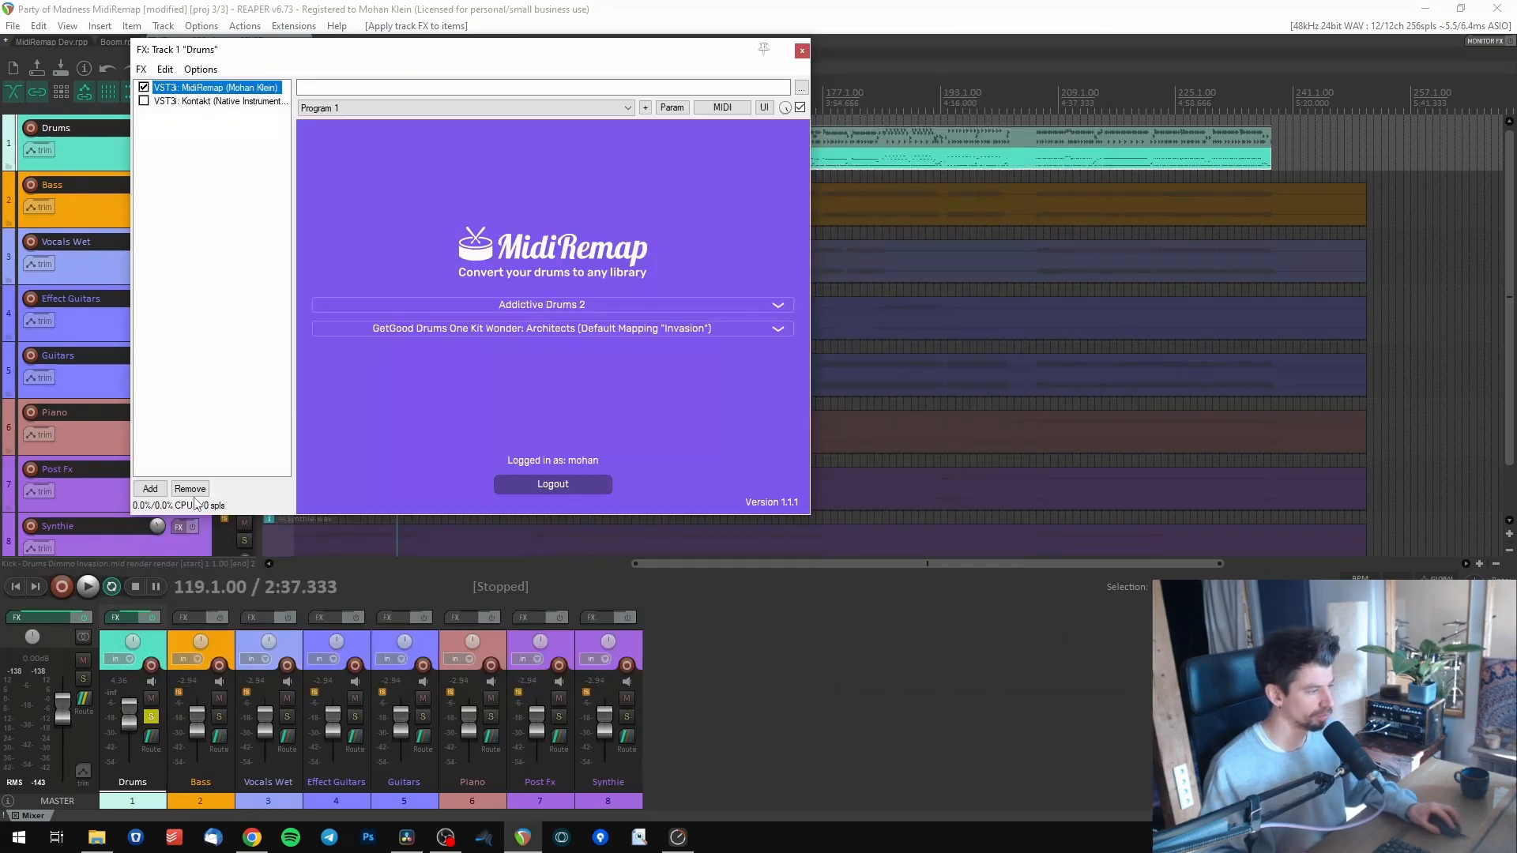
Remove MidiRemap, re-enable Kontakt and play the soloed Drums track's new take
click(215, 87)
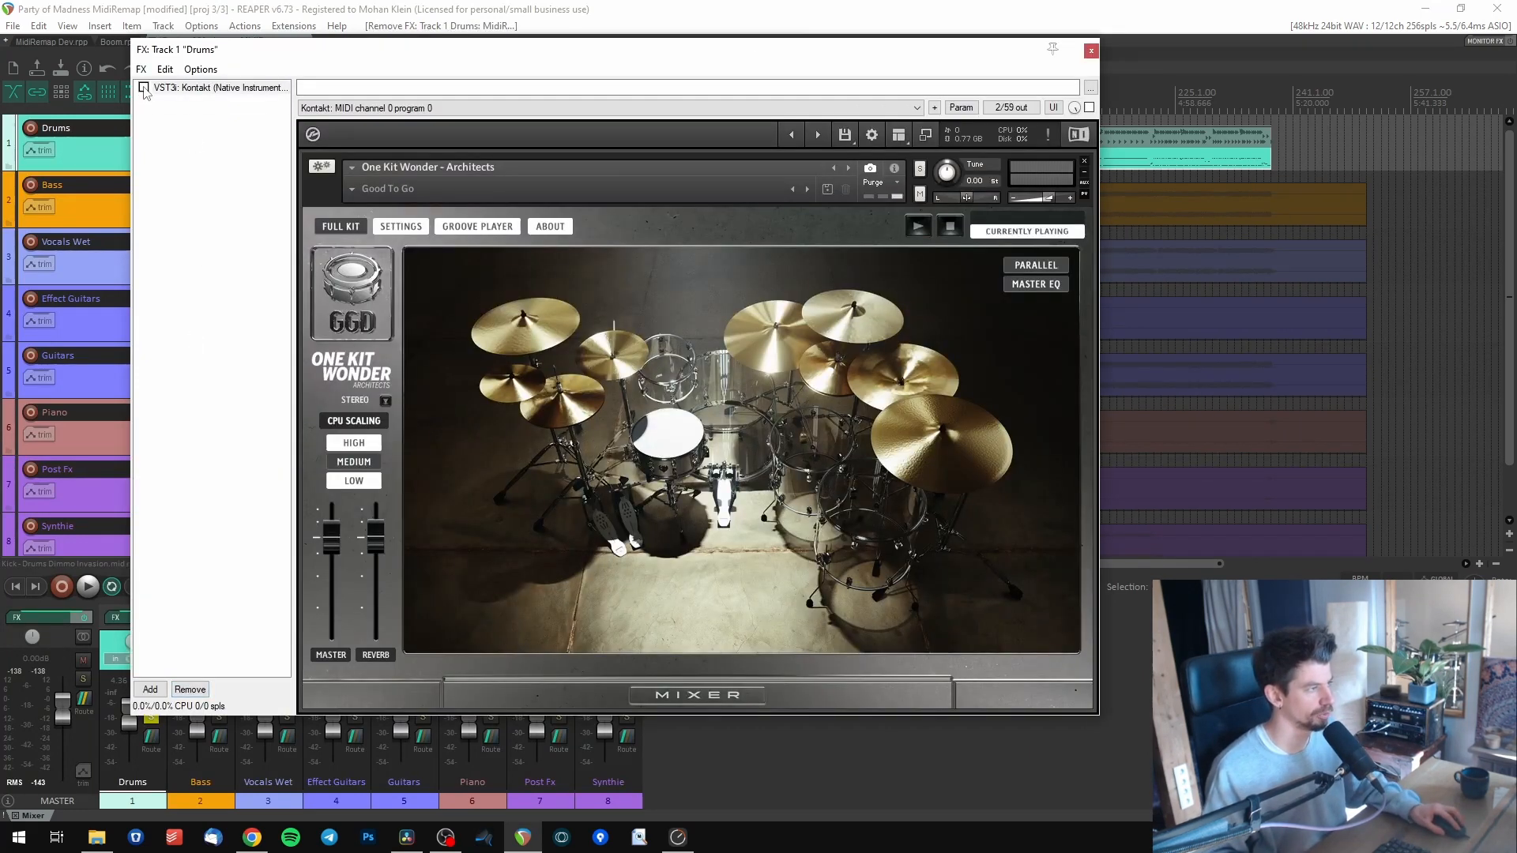
click(1090, 50)
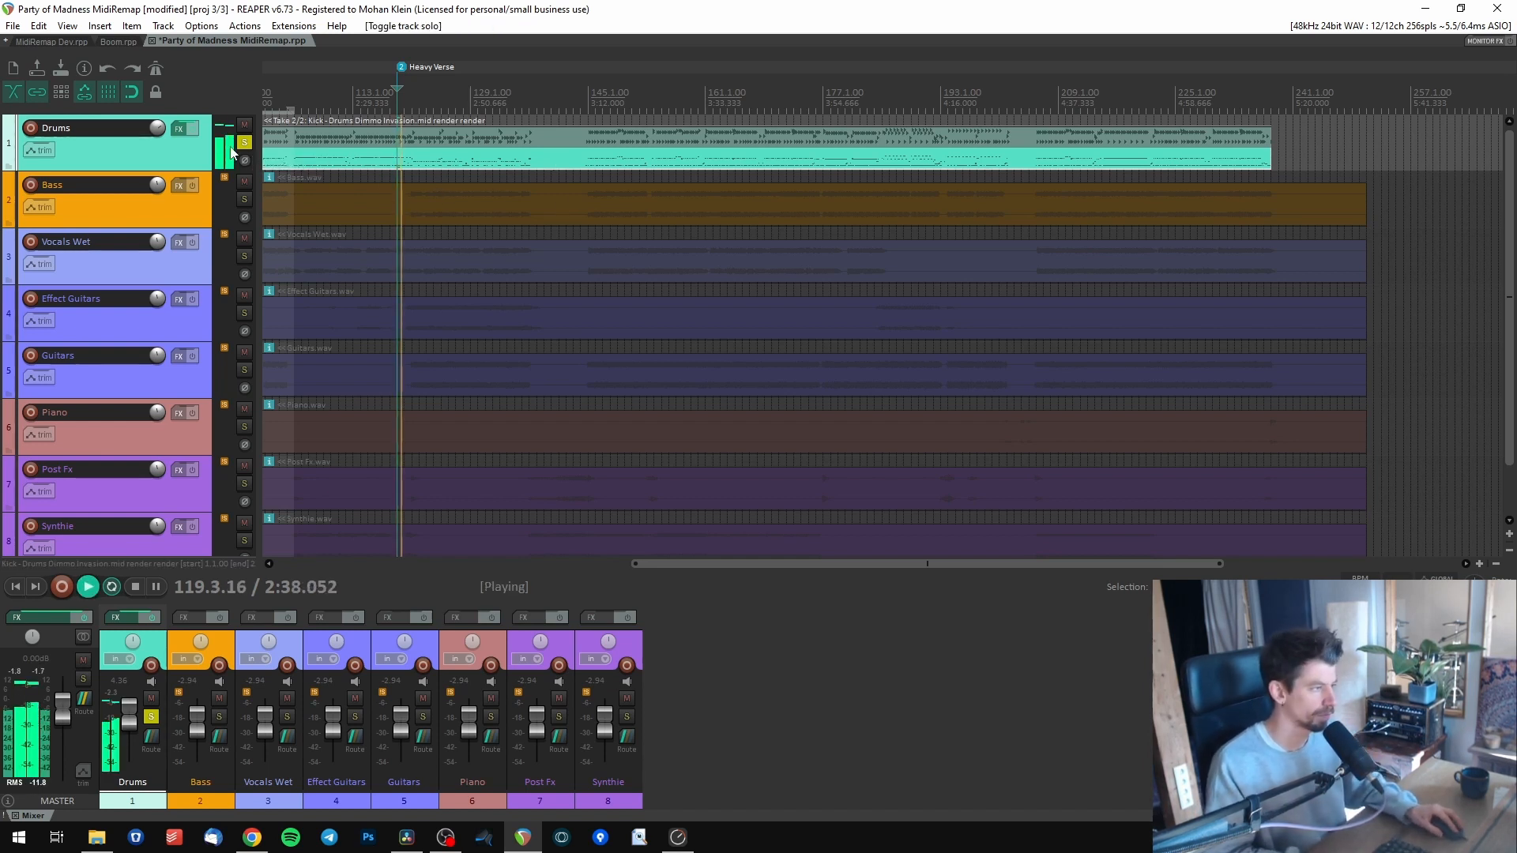
click(245, 142)
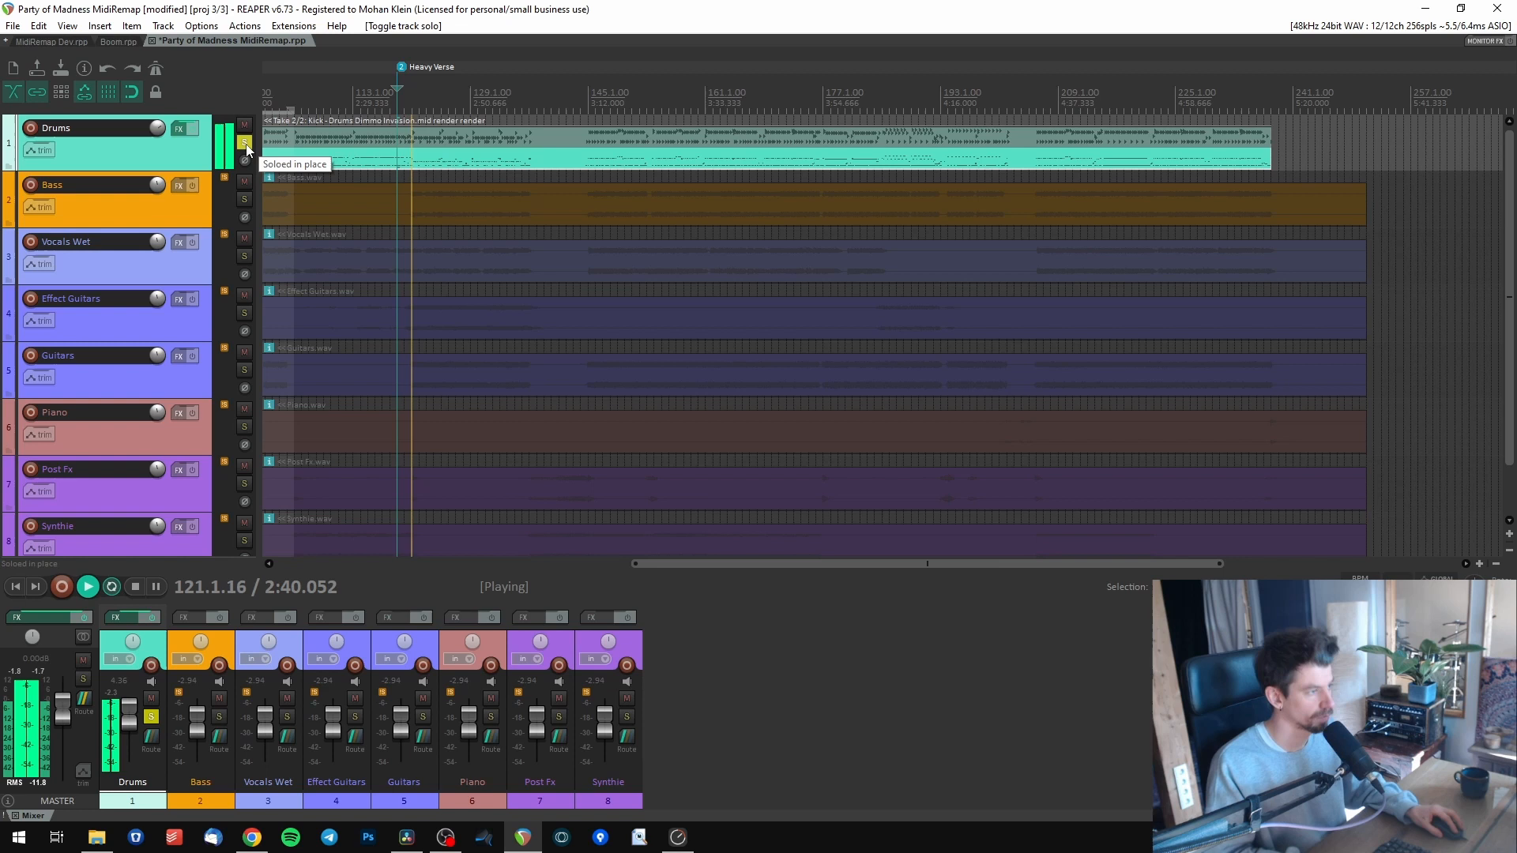